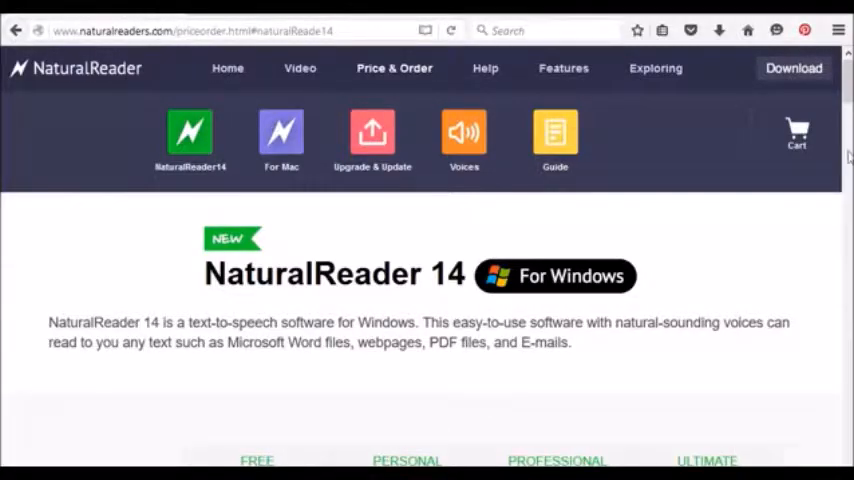
Step: Add the History of zombies file from Documents as a new document in the reader
scroll(down, 3)
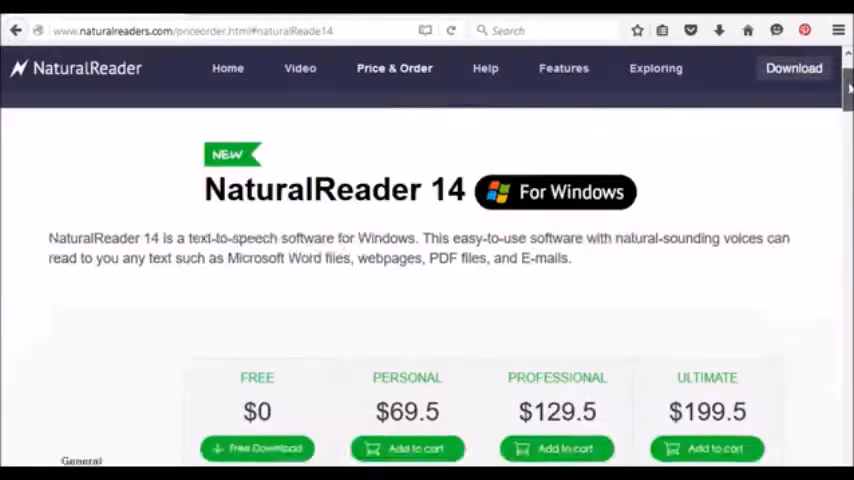
scroll(down, 3)
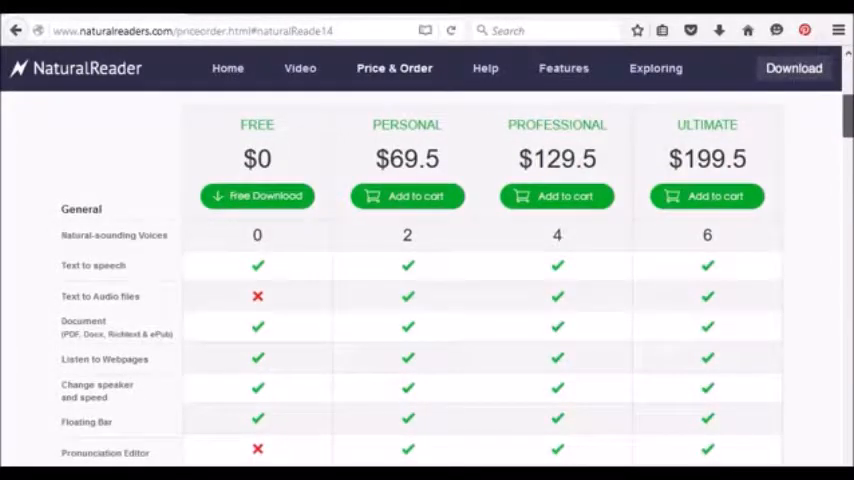
mouse_move(260, 236)
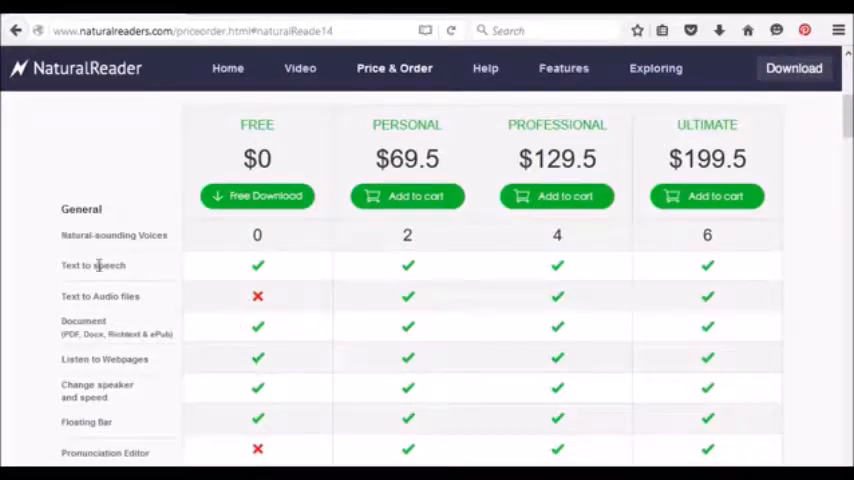
mouse_move(140, 330)
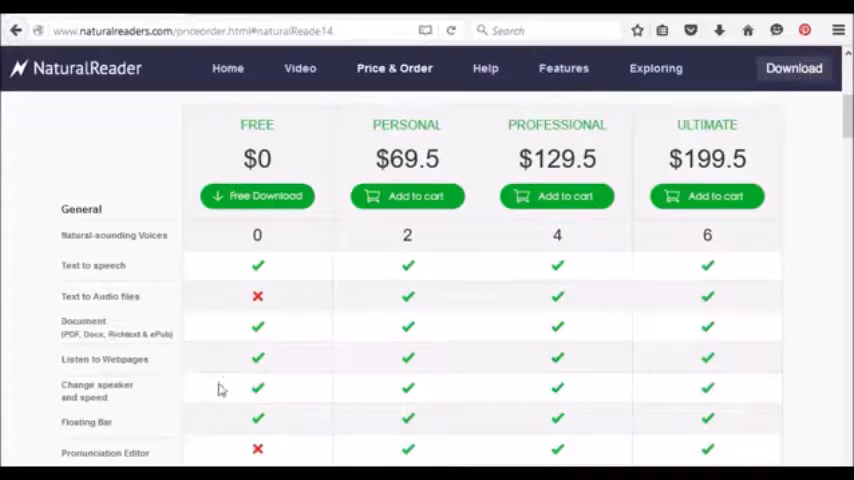
mouse_move(146, 420)
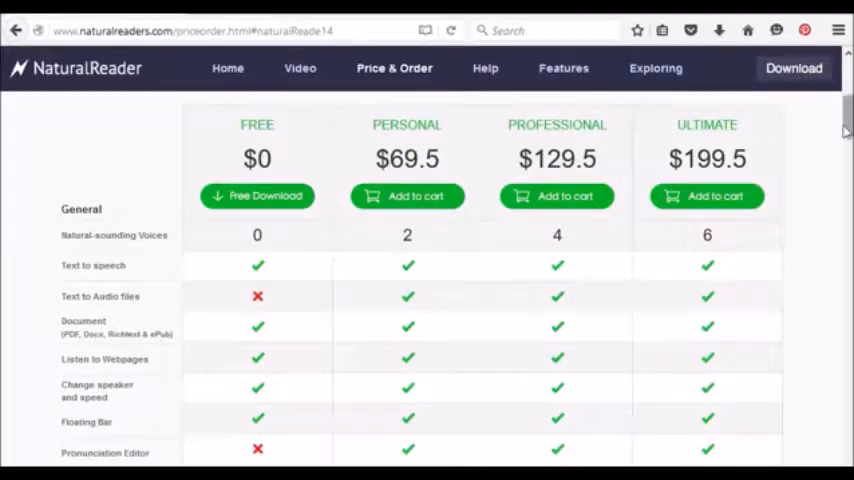
scroll(down, 3)
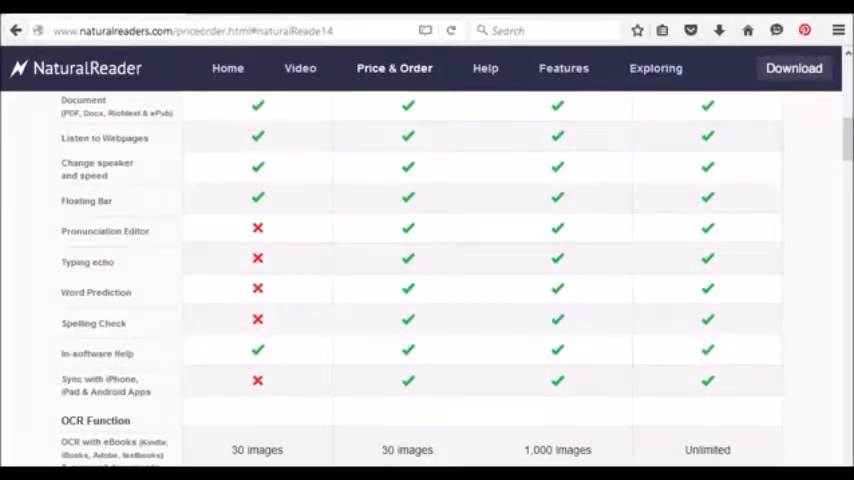
mouse_move(504, 162)
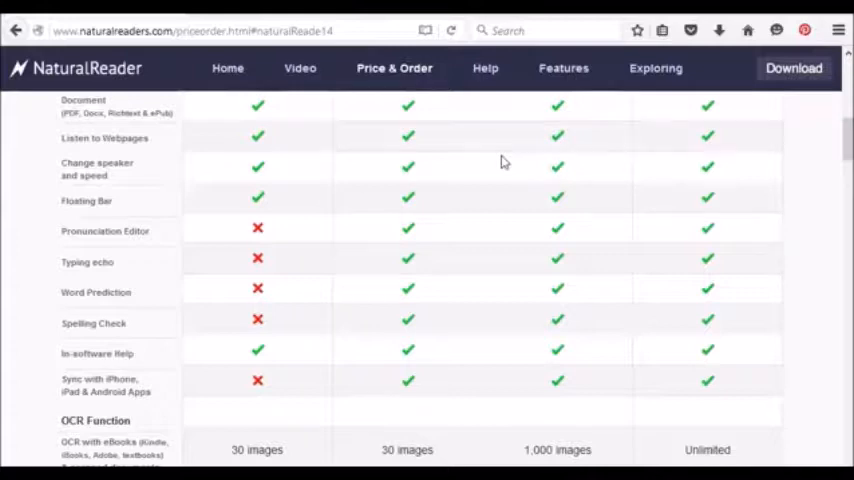
mouse_move(404, 256)
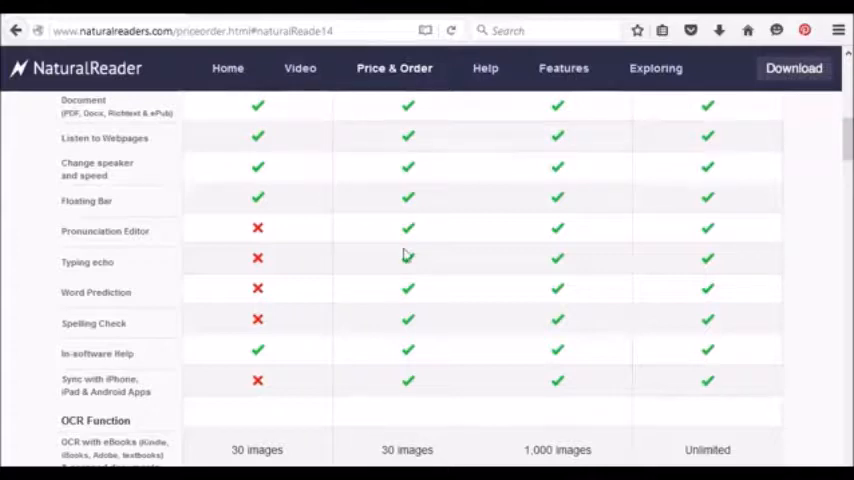
mouse_move(318, 352)
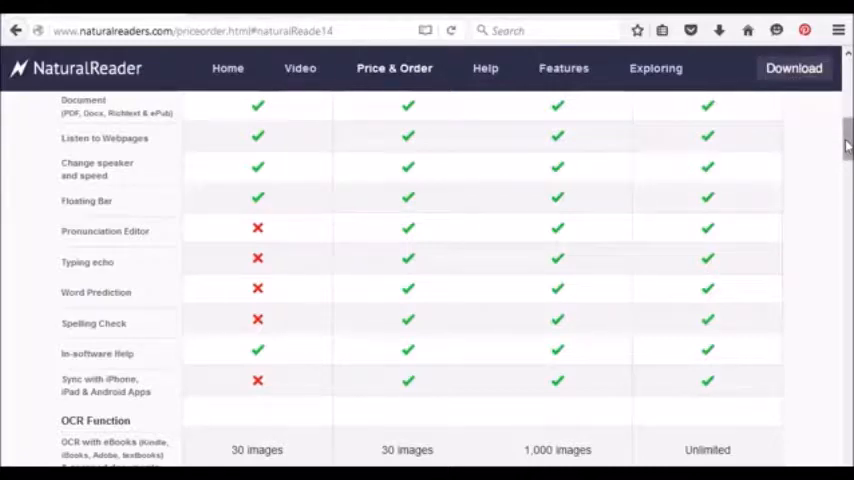
scroll(up, 3)
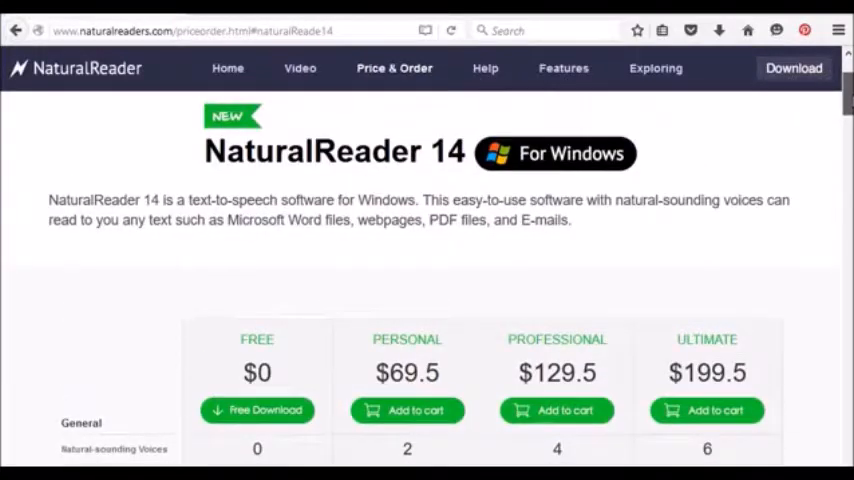
scroll(down, 3)
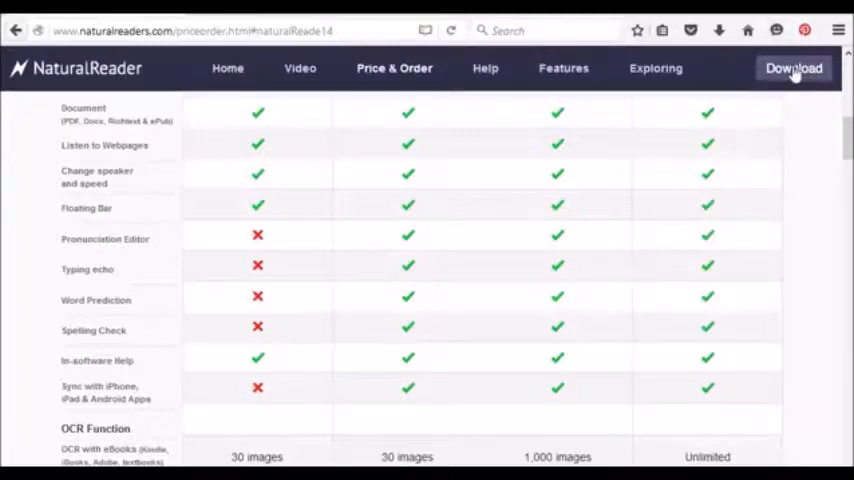
mouse_move(720, 80)
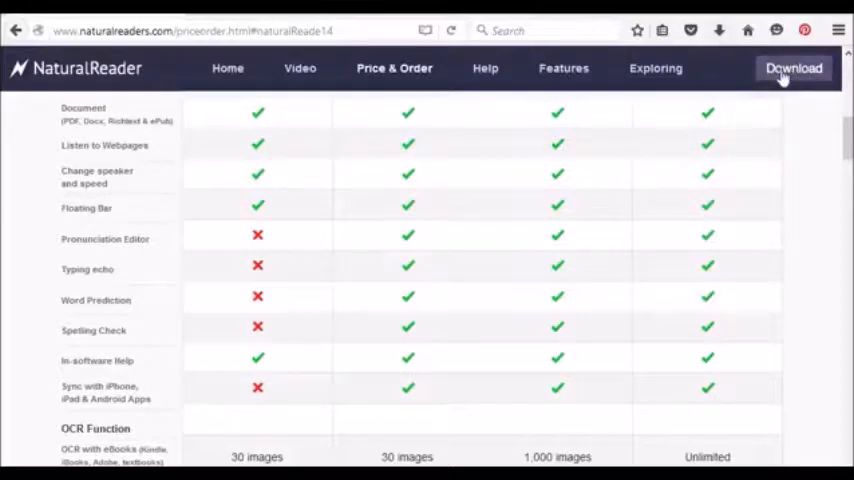
mouse_move(720, 30)
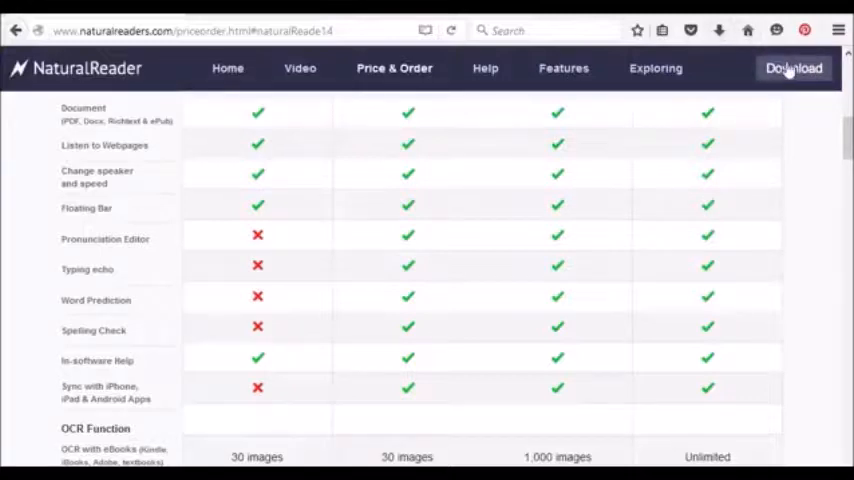
mouse_move(720, 30)
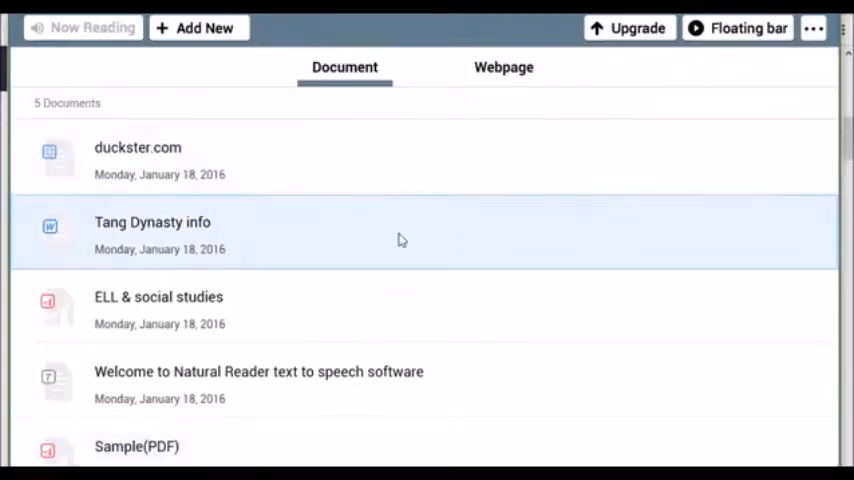
mouse_move(456, 226)
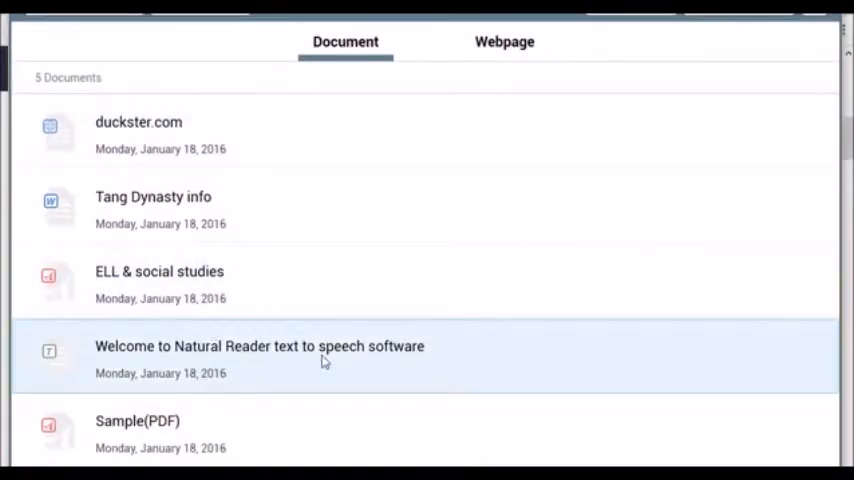
mouse_move(168, 344)
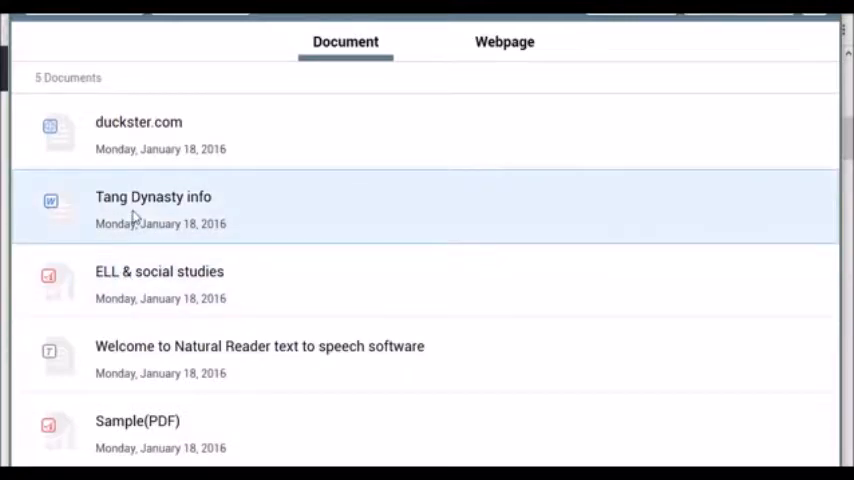
mouse_move(204, 162)
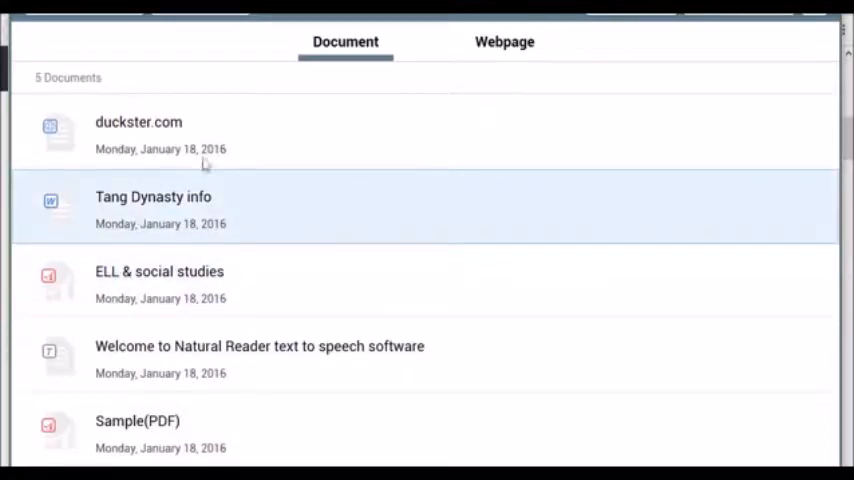
mouse_move(504, 42)
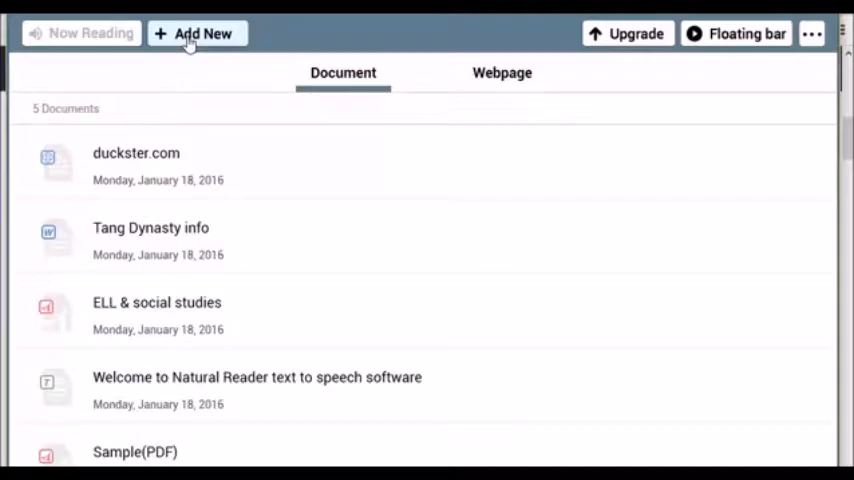
click(196, 32)
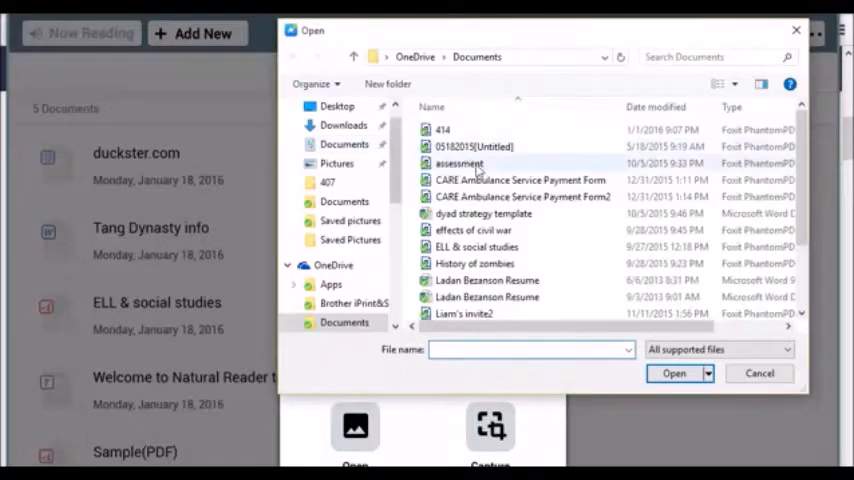
mouse_move(474, 264)
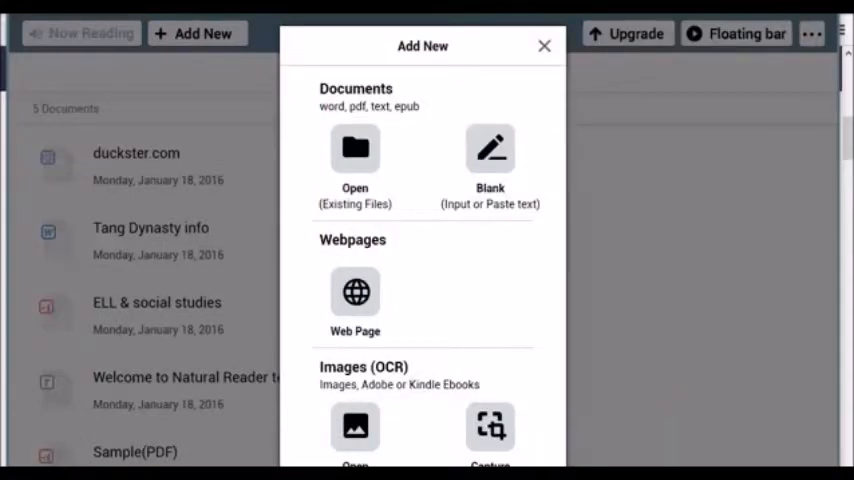
click(490, 160)
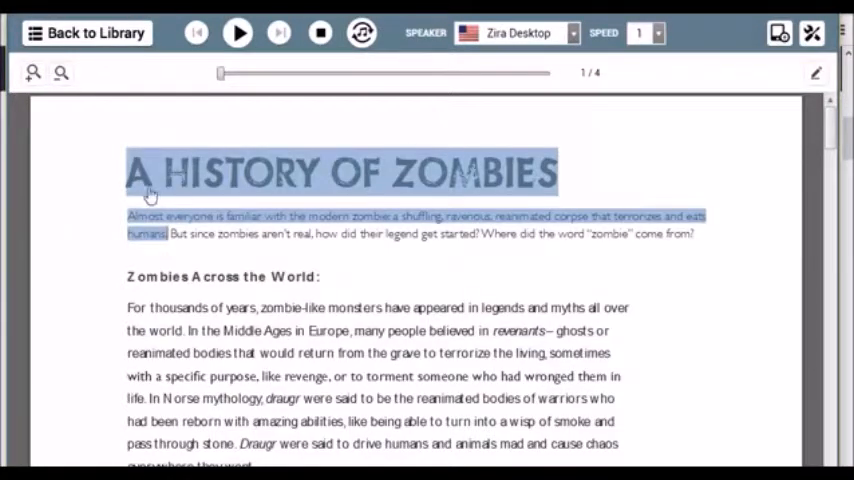
mouse_move(356, 196)
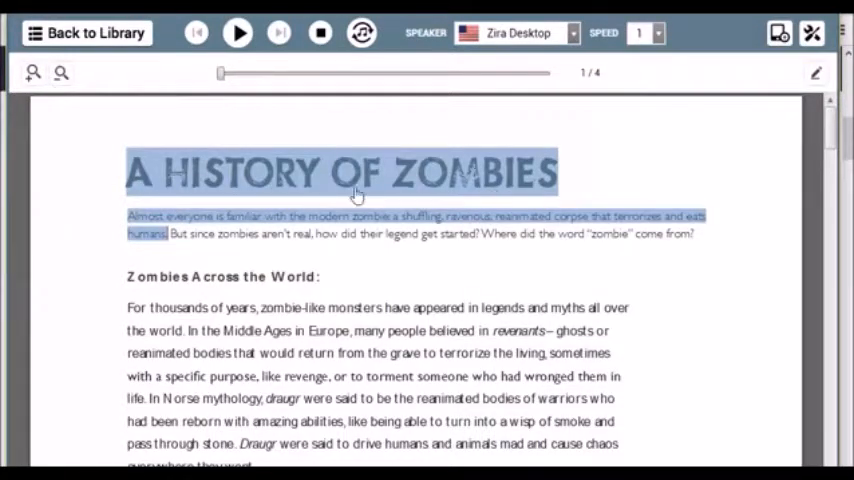
mouse_move(436, 196)
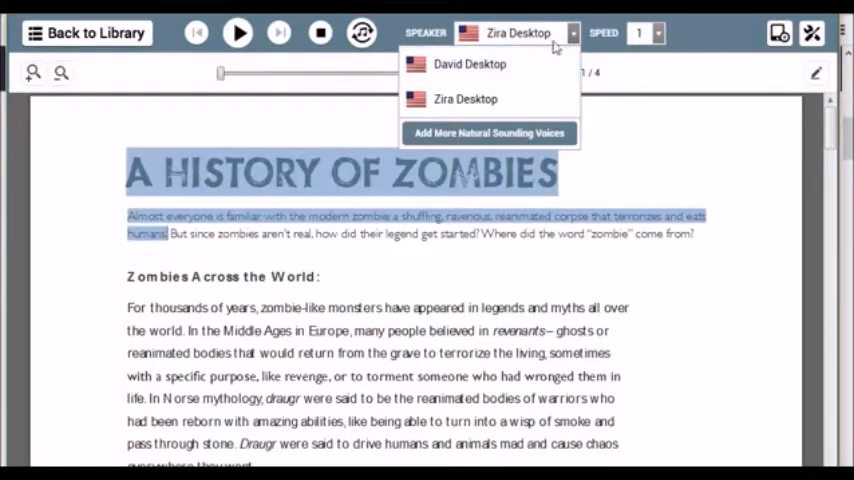
Step: Show the Speaker voice choices, David Desktop and Zira Desktop, keeping Zira Desktop
click(466, 98)
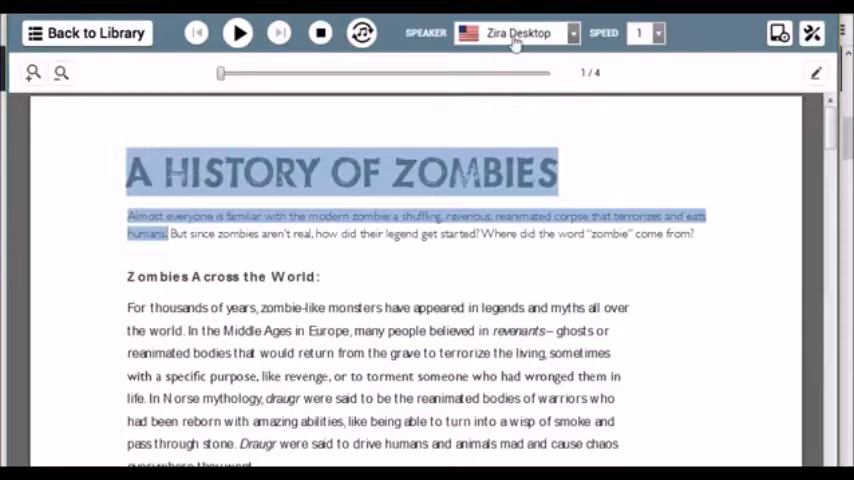
mouse_move(518, 32)
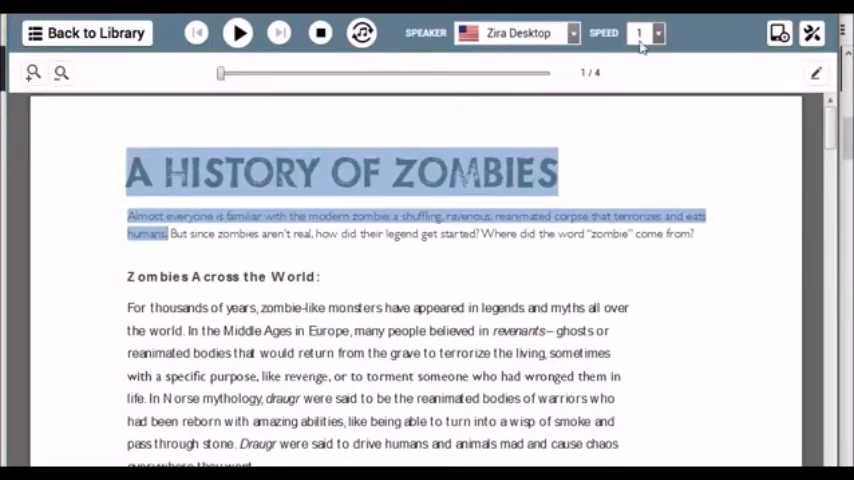
Step: Play the History of Zombies document aloud at the current speed, then pause it
click(658, 32)
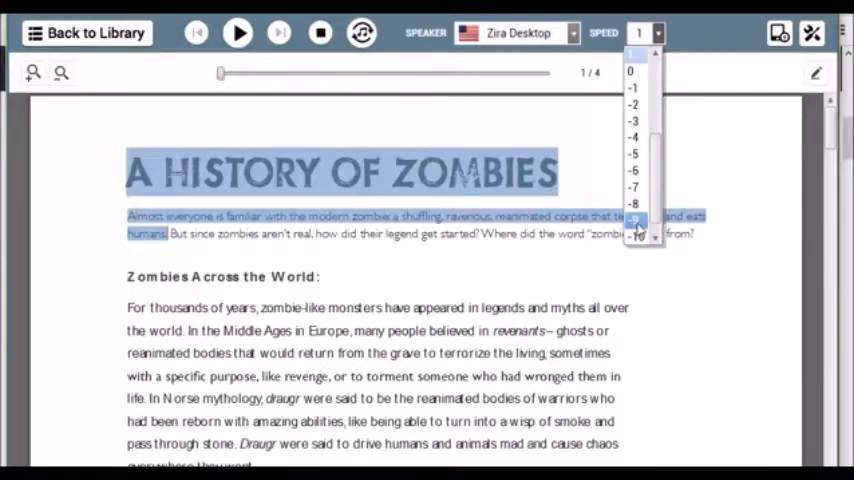
scroll(up, 3)
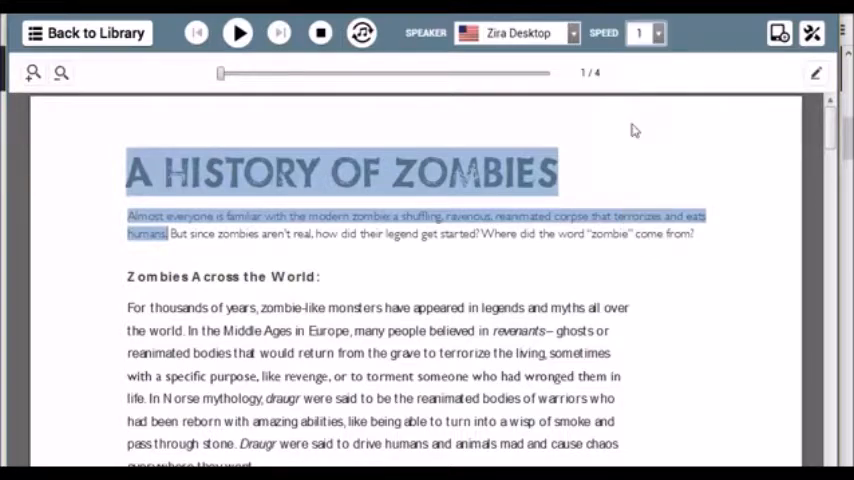
click(238, 32)
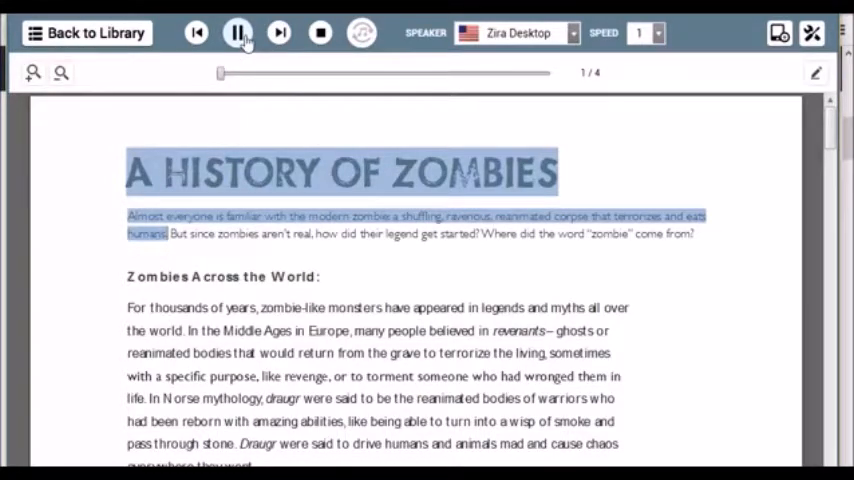
click(238, 32)
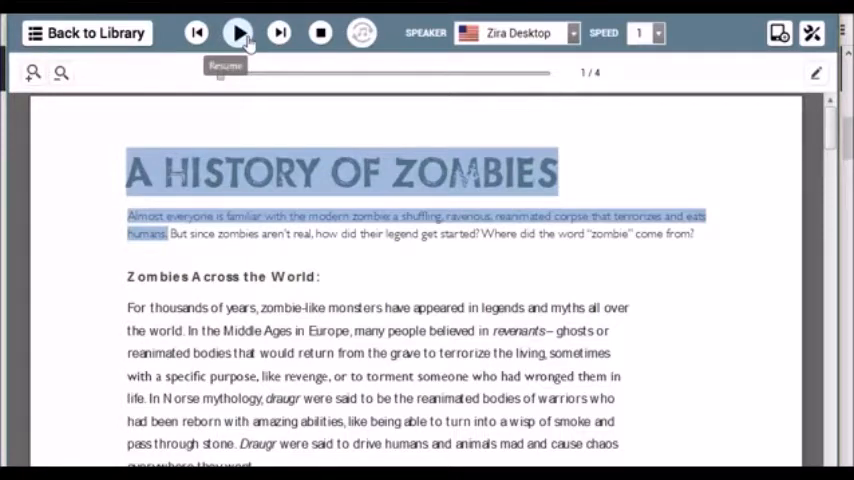
Step: Lower the reading speed to -2, resume playback, then return to the library
click(656, 32)
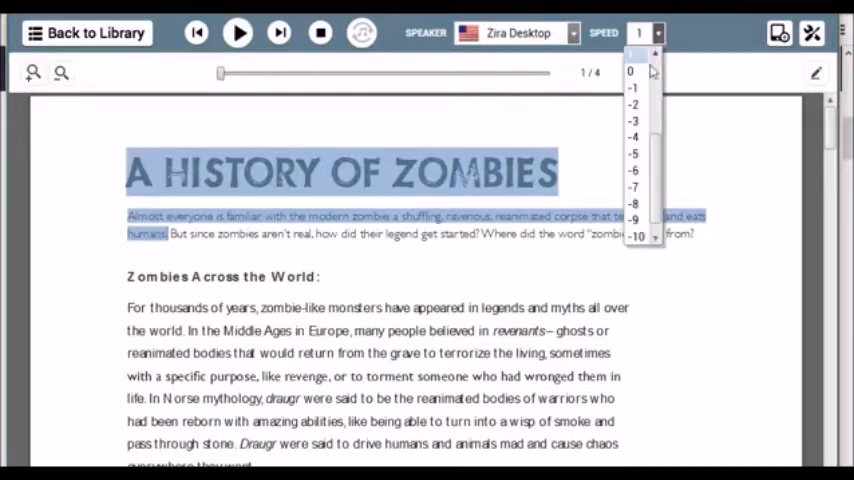
click(636, 104)
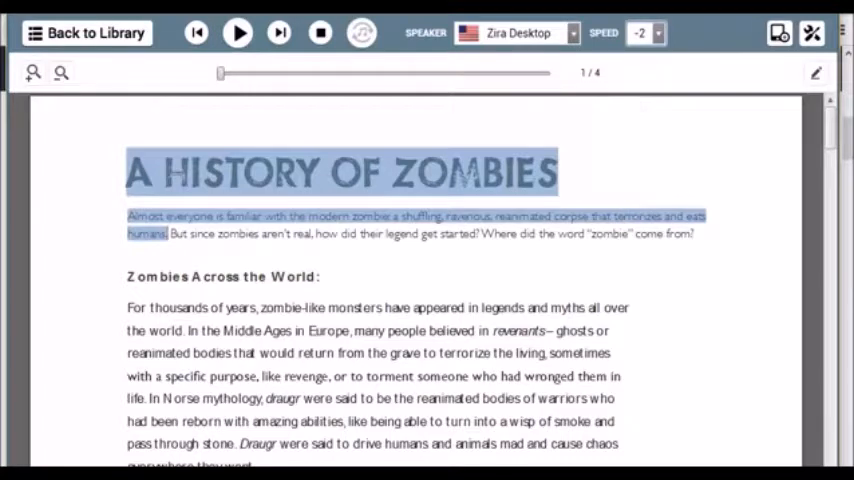
mouse_move(238, 32)
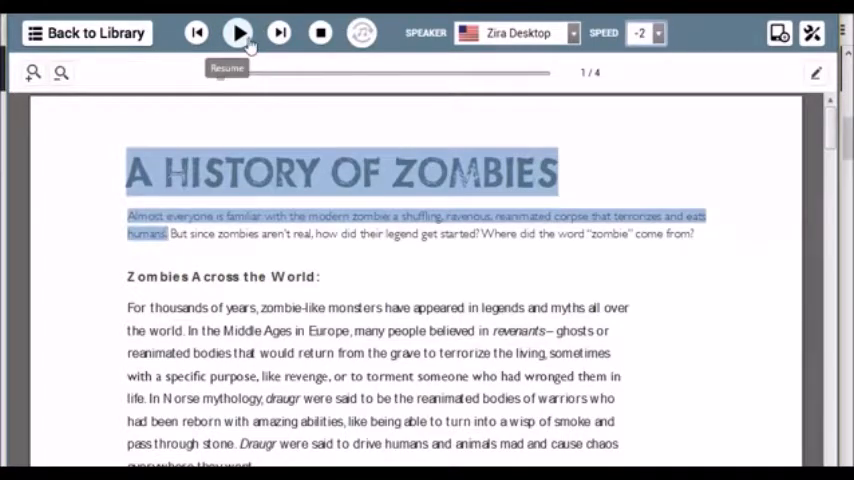
click(238, 32)
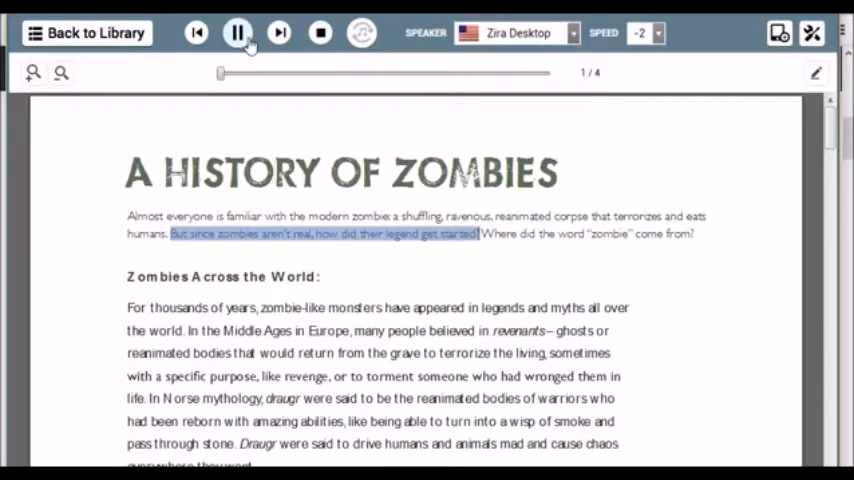
click(238, 32)
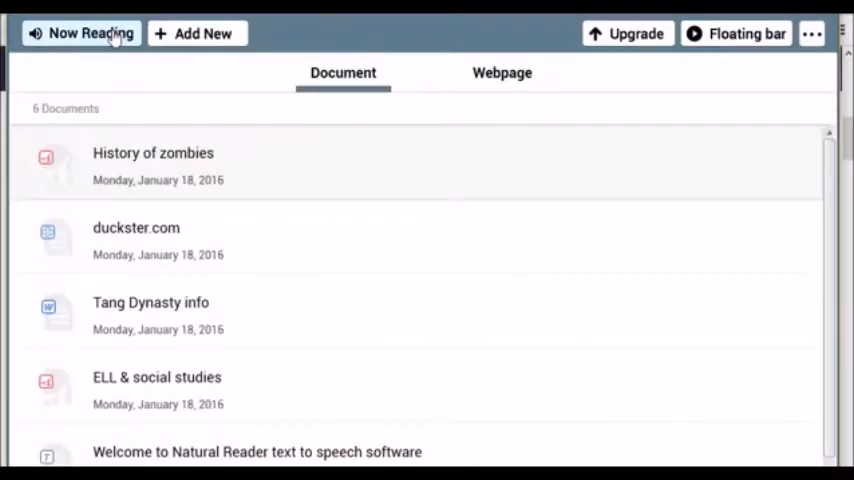
Step: Read a passage of Tang Dynasty info aloud with the sentence highlighted, then pause
click(152, 160)
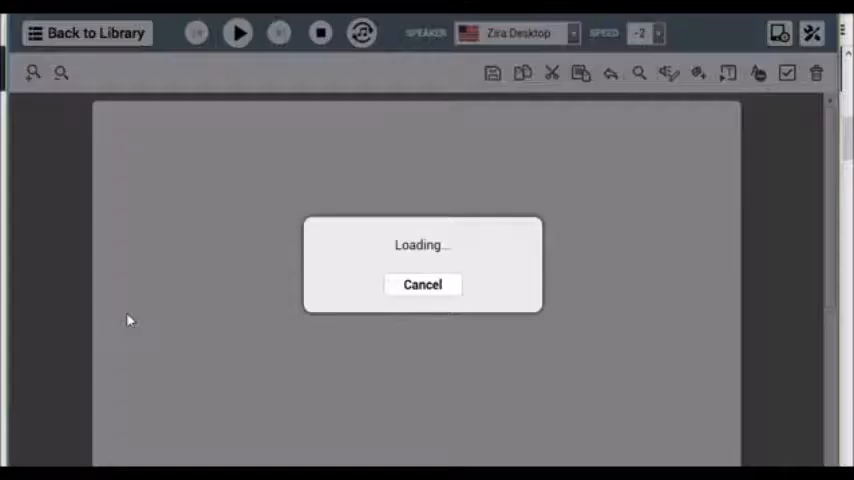
mouse_move(758, 128)
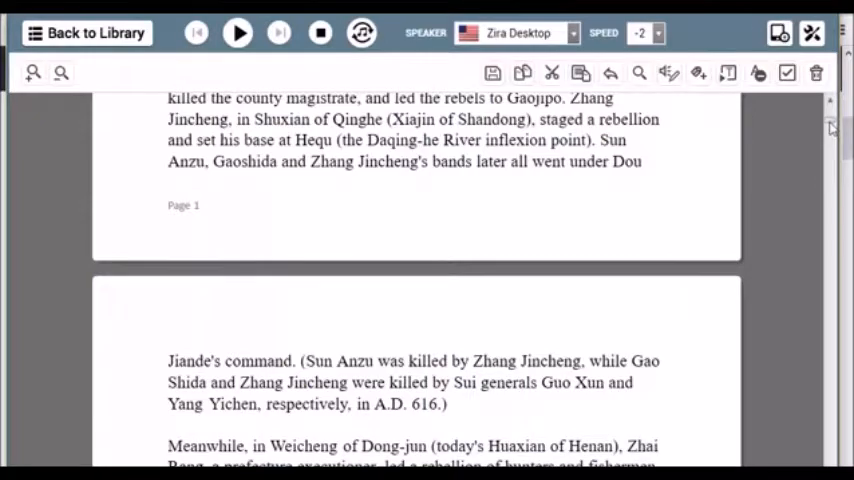
scroll(down, 3)
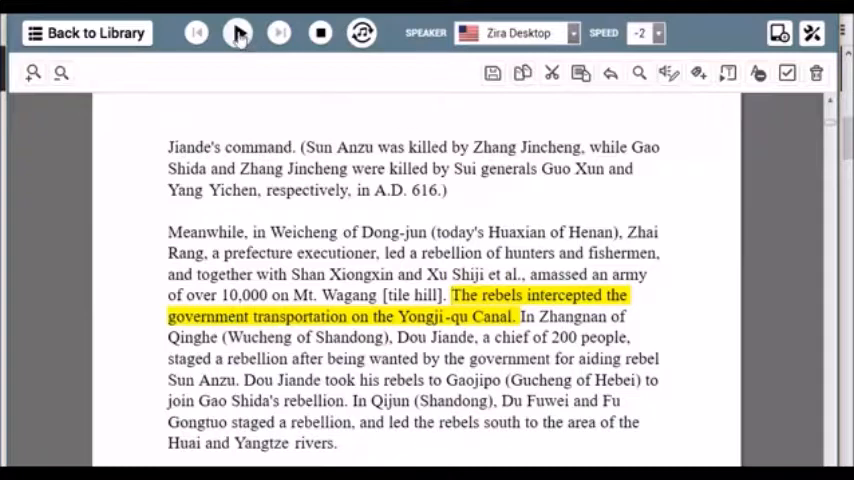
click(238, 32)
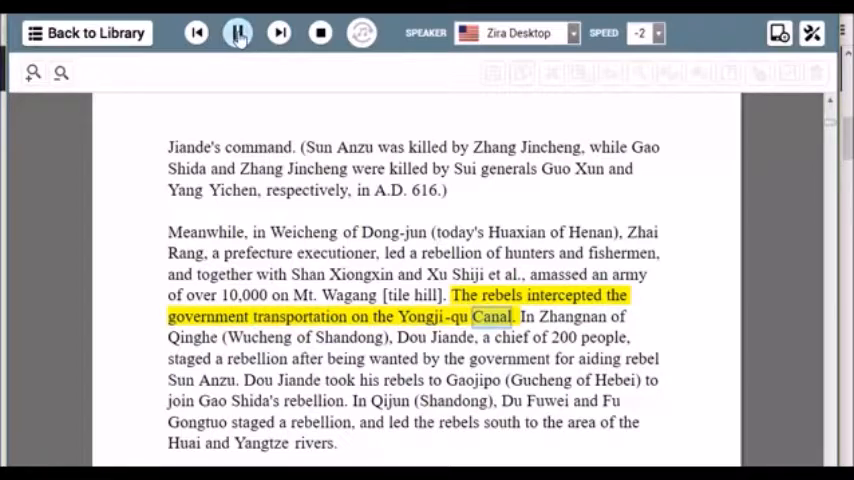
click(238, 32)
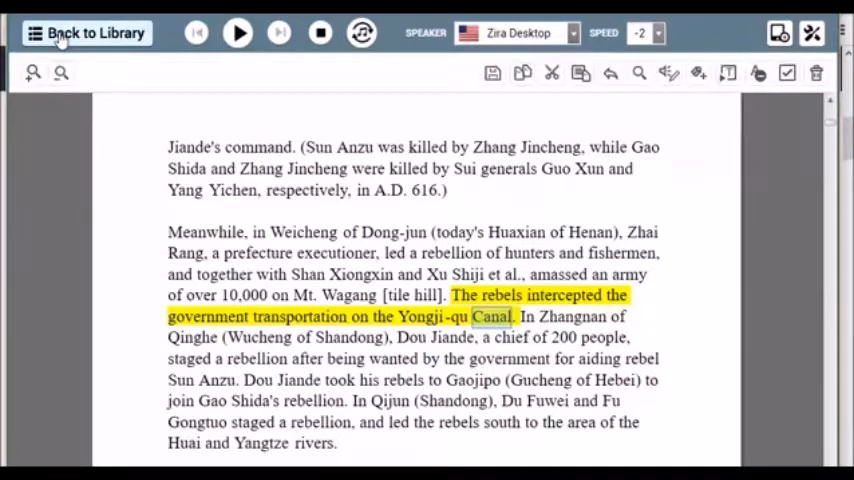
Step: Return to the document library and enter Settings from the ⋯ menu
click(84, 32)
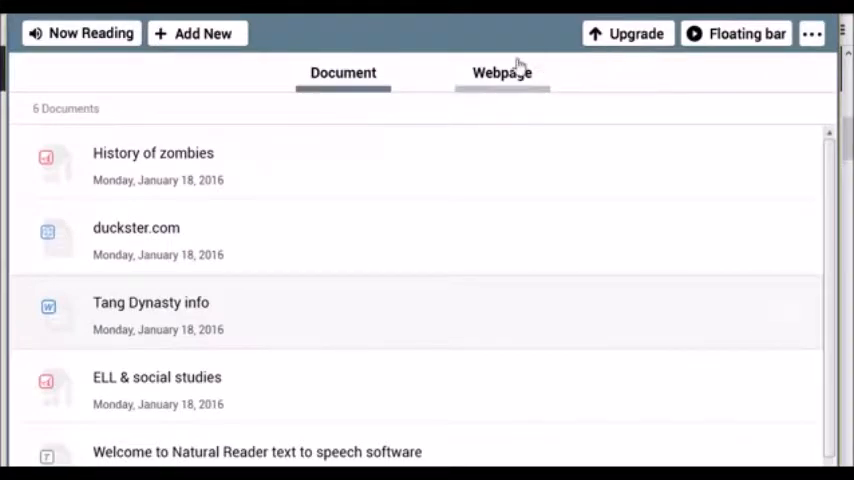
mouse_move(598, 38)
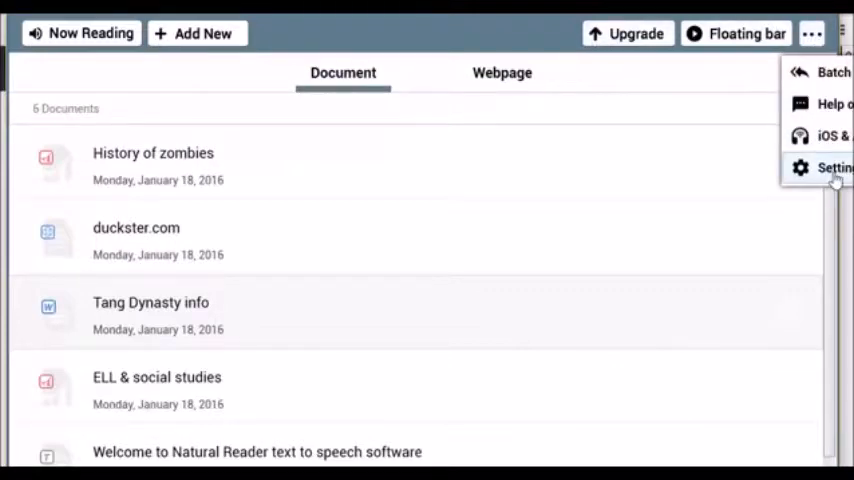
click(832, 168)
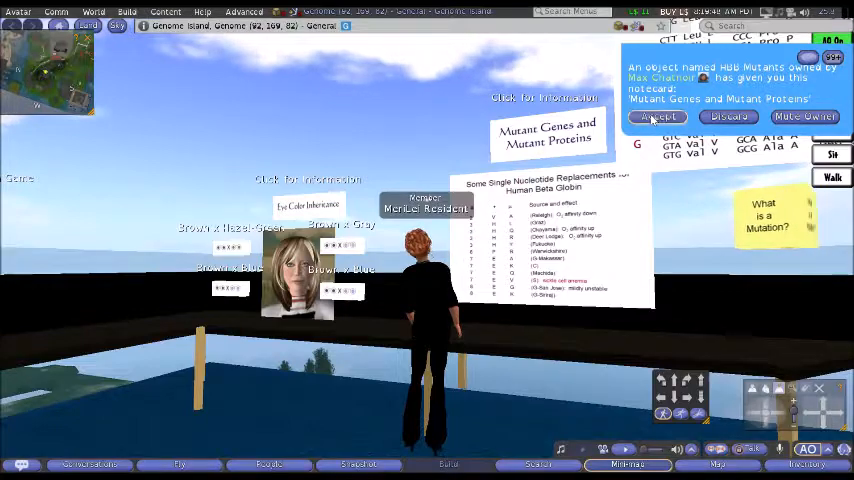
Step: Read the Mutant Genes and Mutant Proteins notecard aloud via its text actions, then close it
click(658, 116)
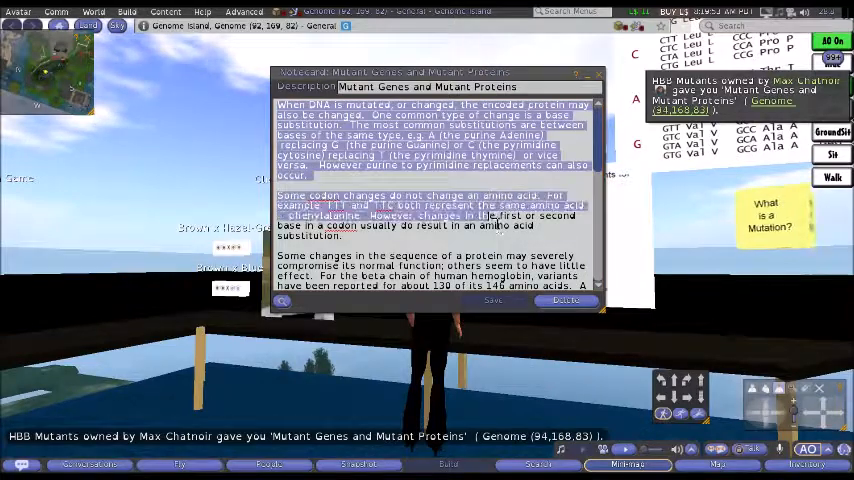
scroll(down, 3)
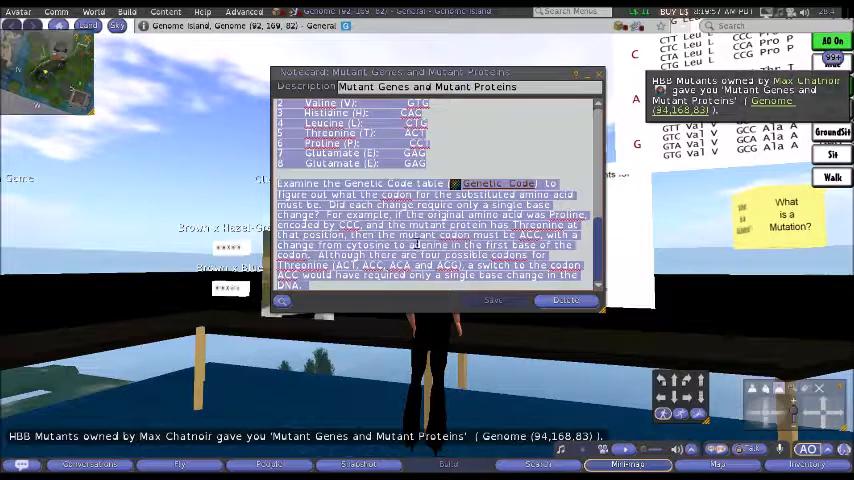
right_click(420, 244)
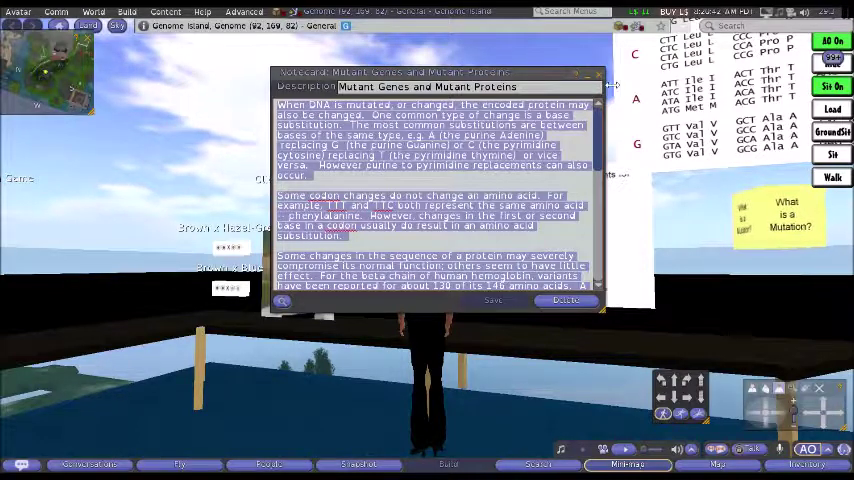
click(600, 76)
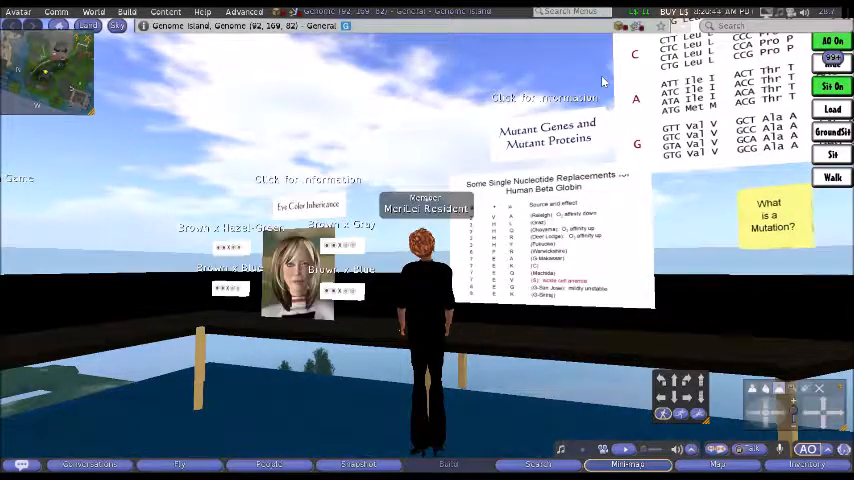